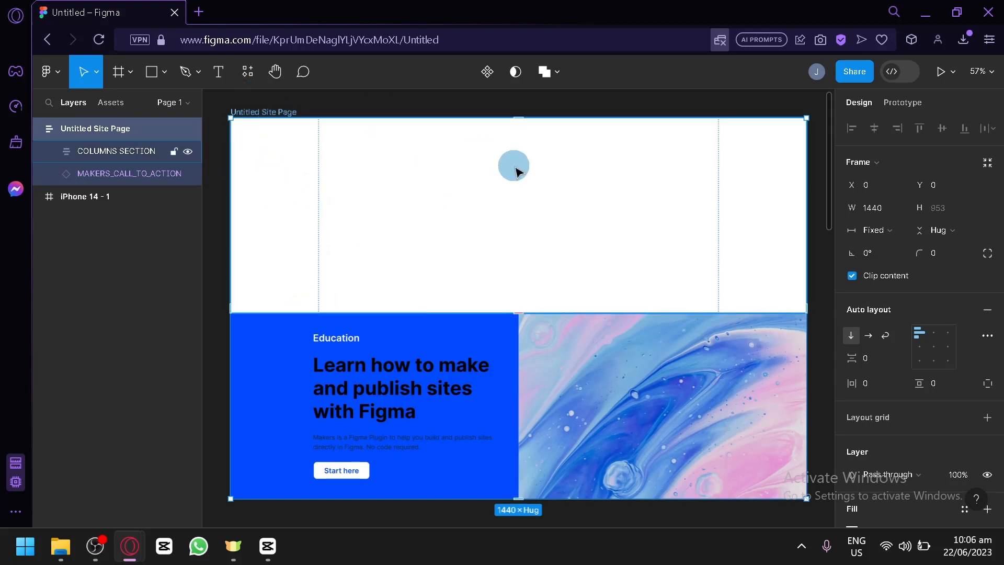
{"action": "mouse_move", "coordinate": [947, 167]}
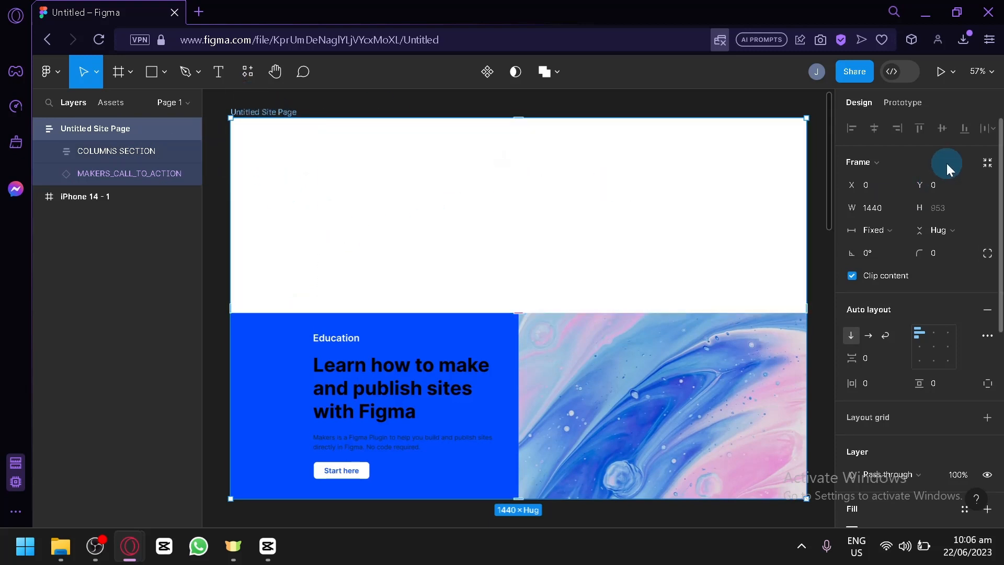
- Add an export entry to the Untitled Site Page frame with SVG as its format
{"action": "scroll", "scroll_direction": "down", "scroll_amount": 3}
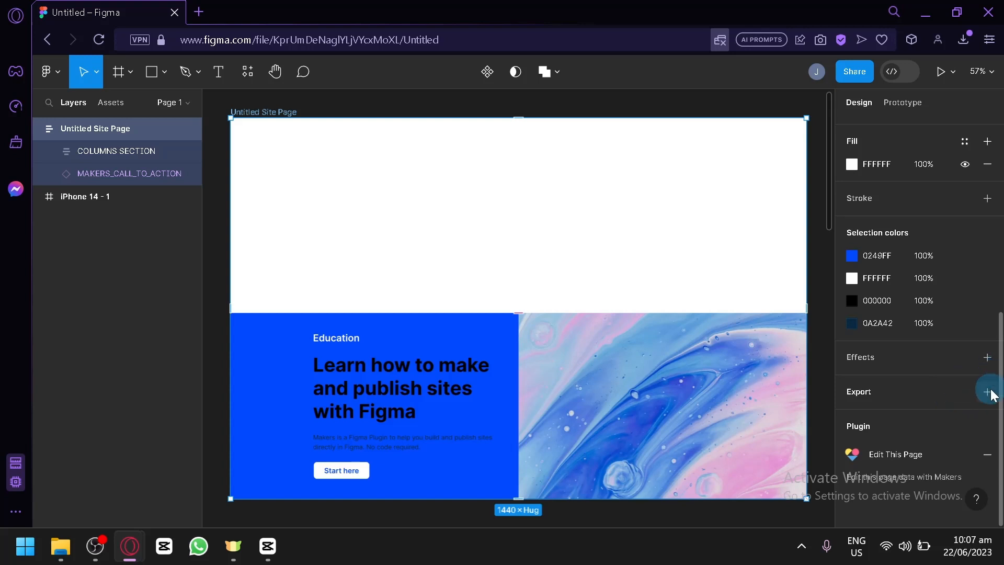
{"action": "left_click", "coordinate": [986, 391]}
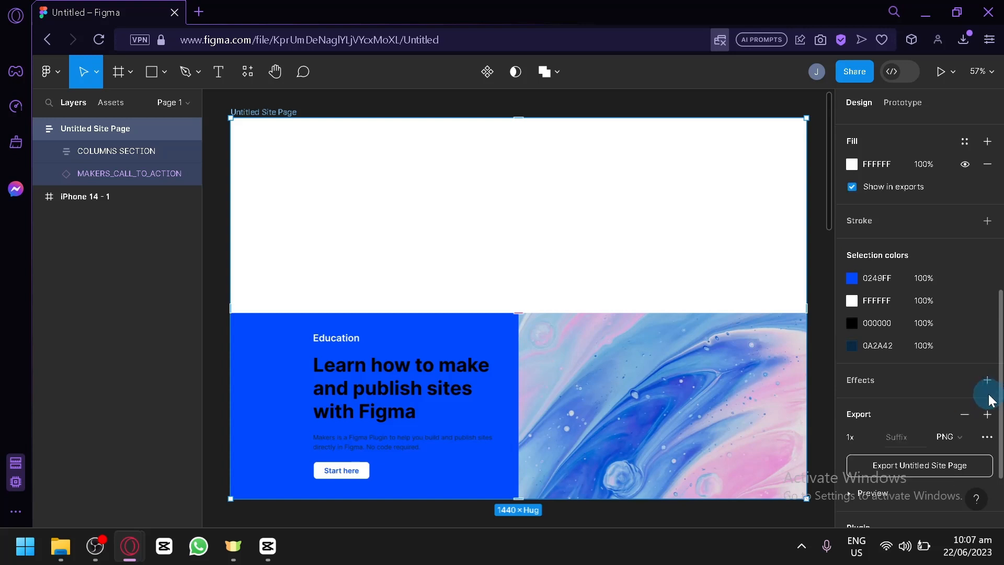
{"action": "scroll", "scroll_direction": "down", "scroll_amount": 3}
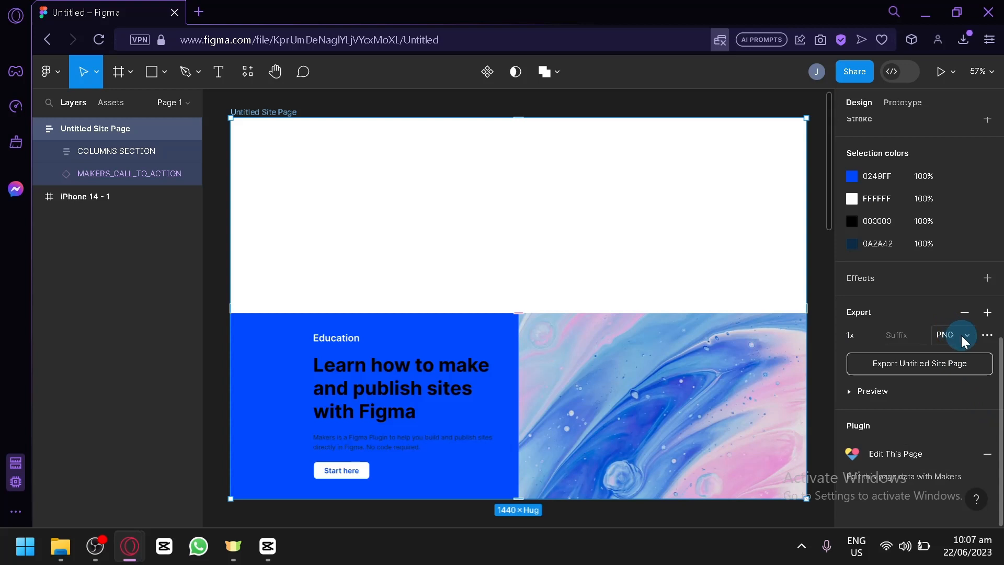
{"action": "left_click", "coordinate": [952, 335]}
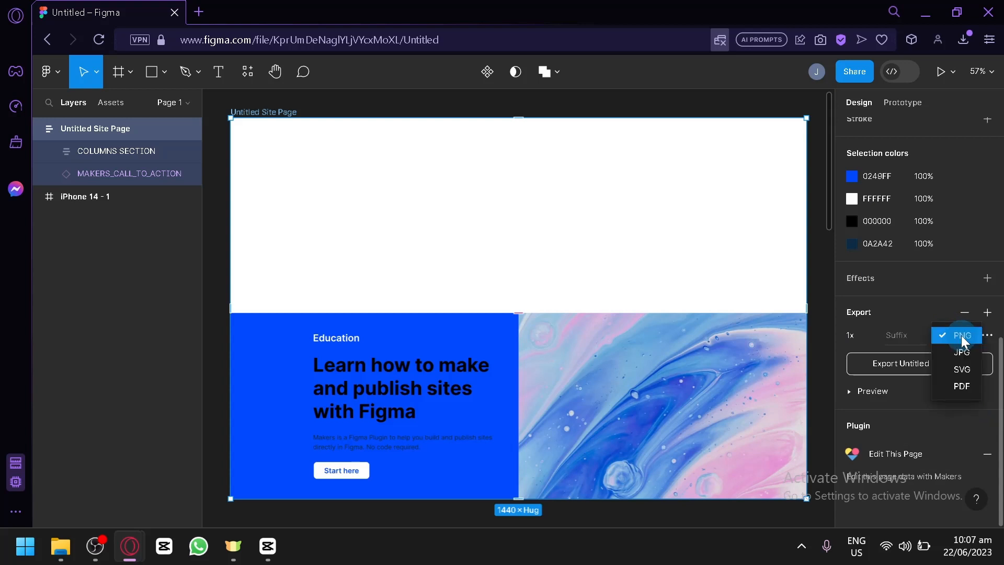
{"action": "left_click", "coordinate": [960, 369]}
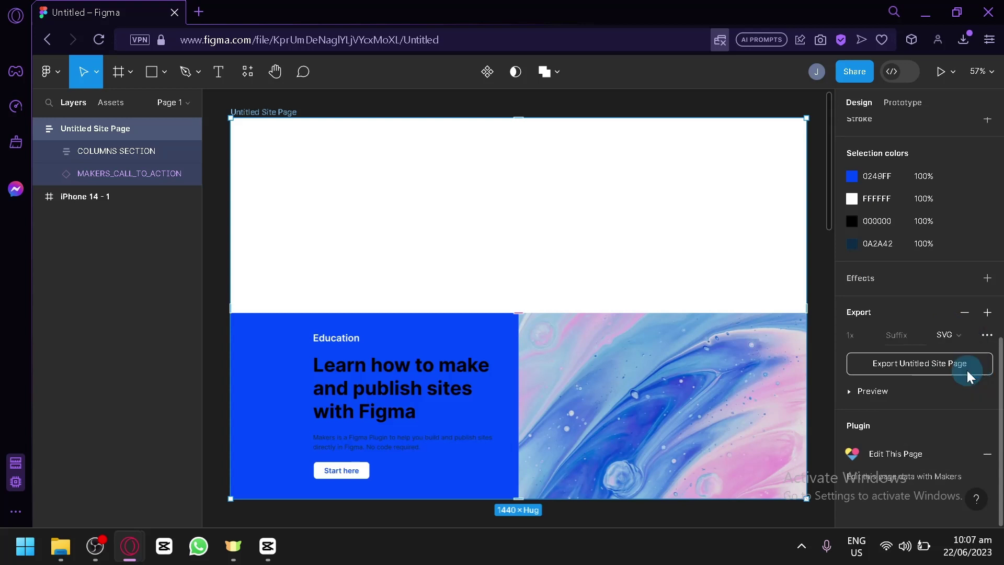
{"action": "left_click", "coordinate": [987, 334]}
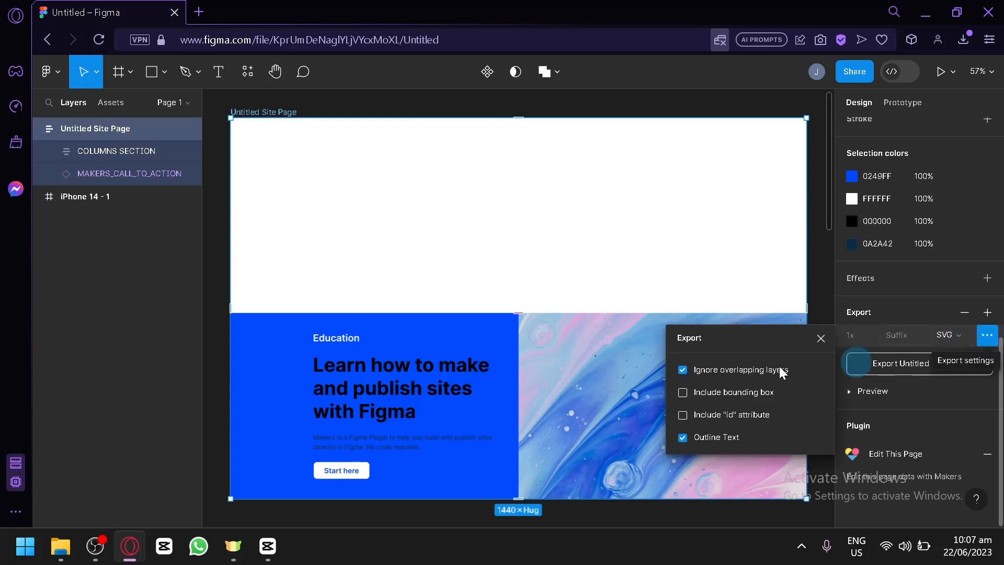
- Uncheck Outline Text in the SVG export options so text stays editable
{"action": "left_click", "coordinate": [682, 437]}
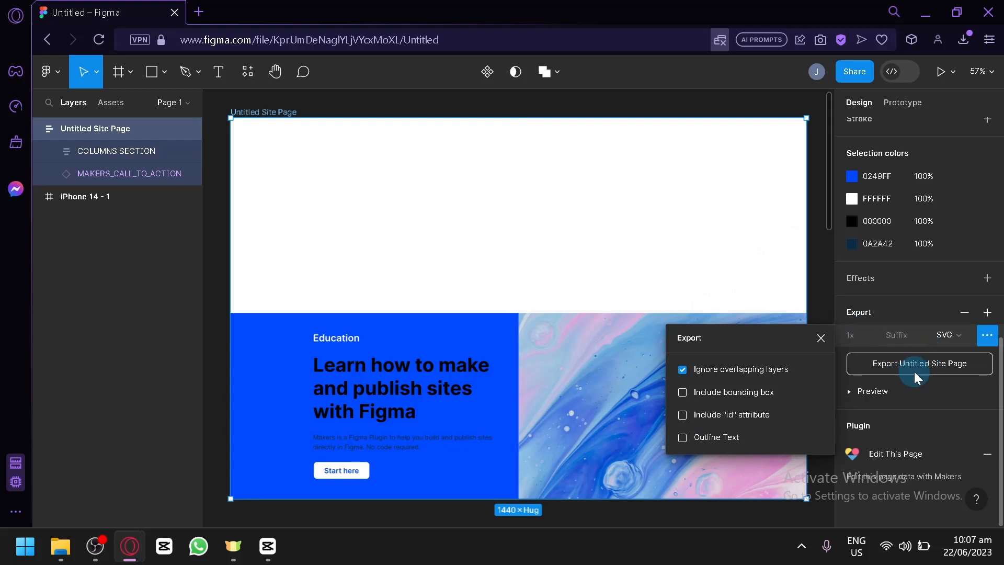
{"action": "mouse_move", "coordinate": [928, 368]}
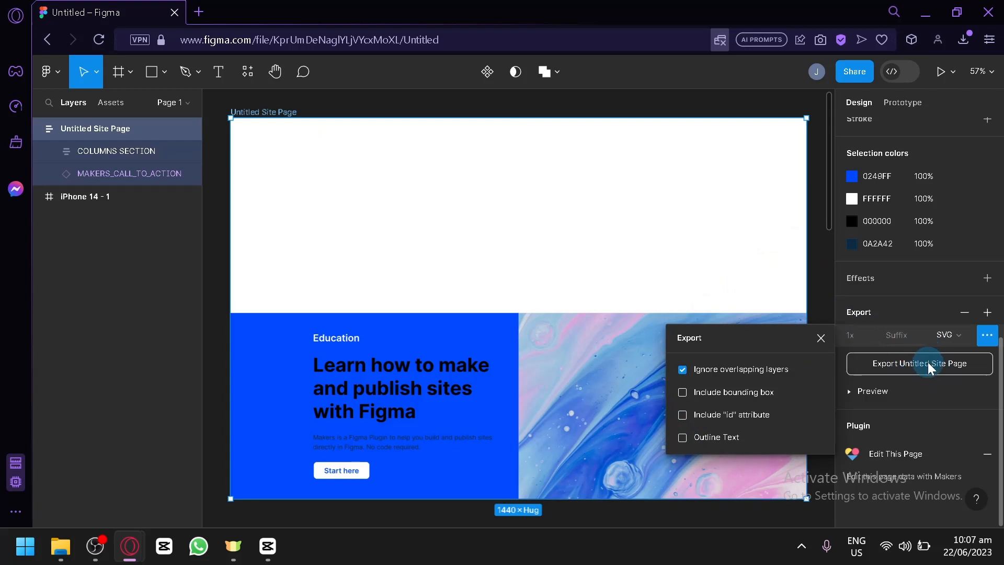
{"action": "mouse_move", "coordinate": [915, 349]}
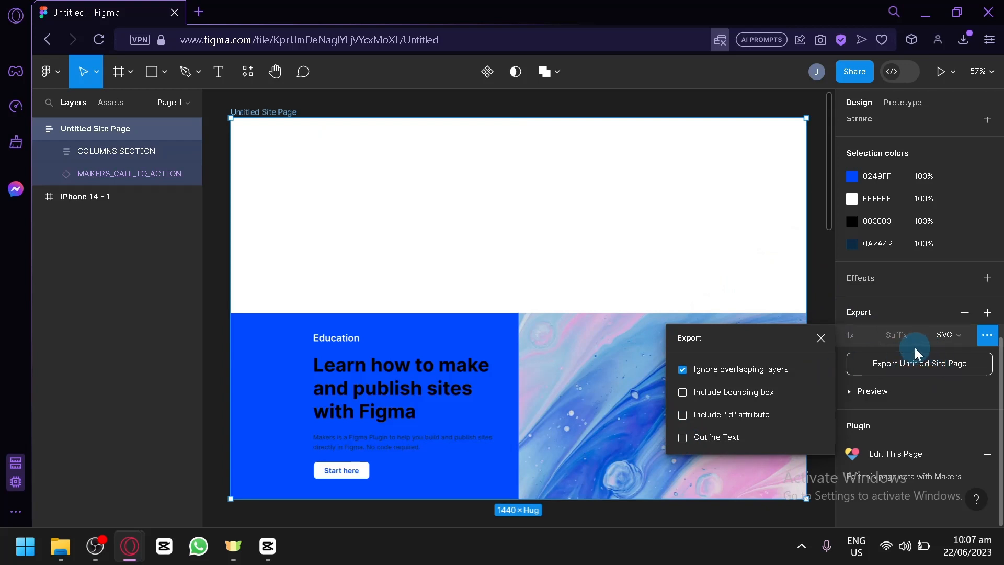
{"action": "mouse_move", "coordinate": [889, 320]}
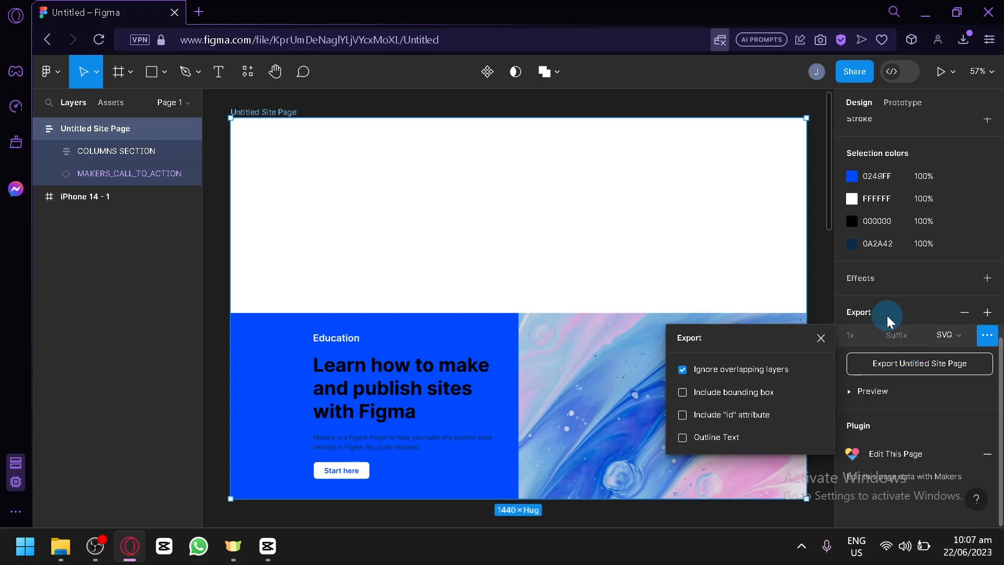